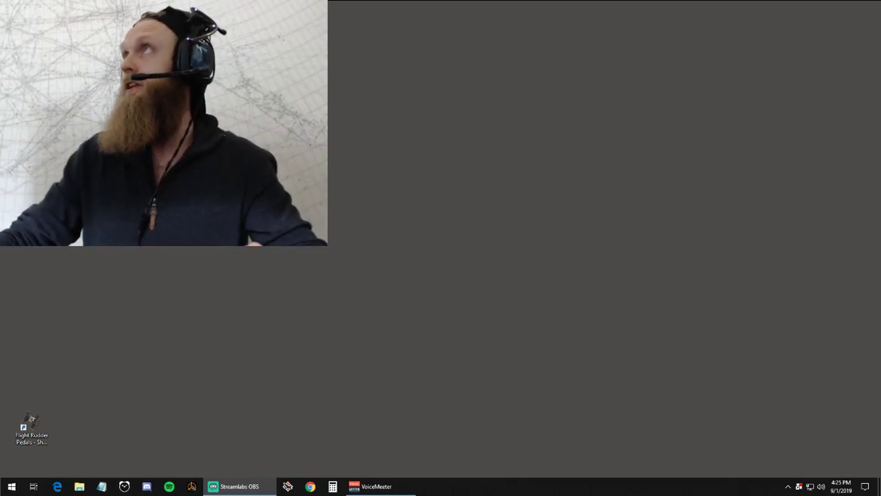
- Bring up the VoiceMeeter mixer to review the A1 hardware output device
left_click(373, 486)
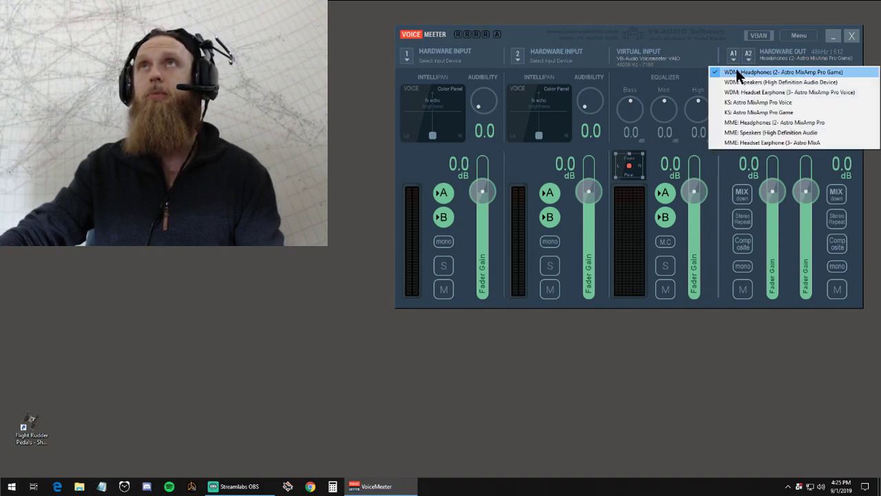
mouse_move(746, 82)
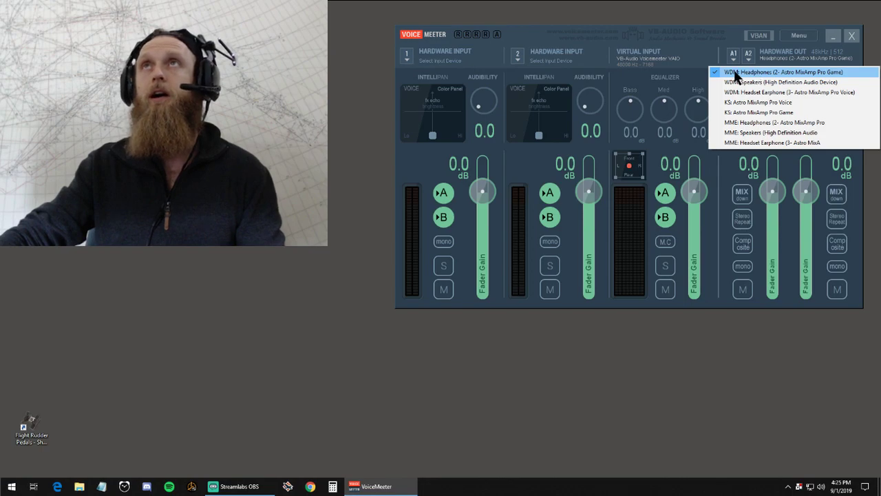
mouse_move(729, 121)
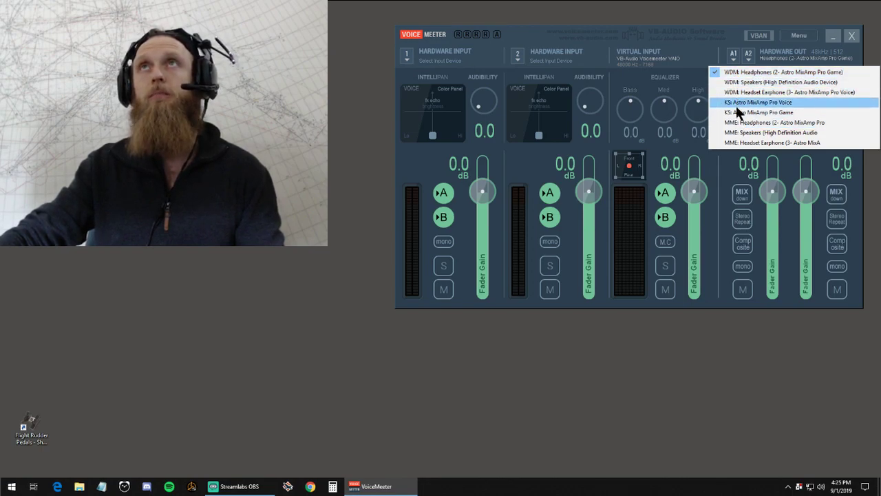
mouse_move(741, 72)
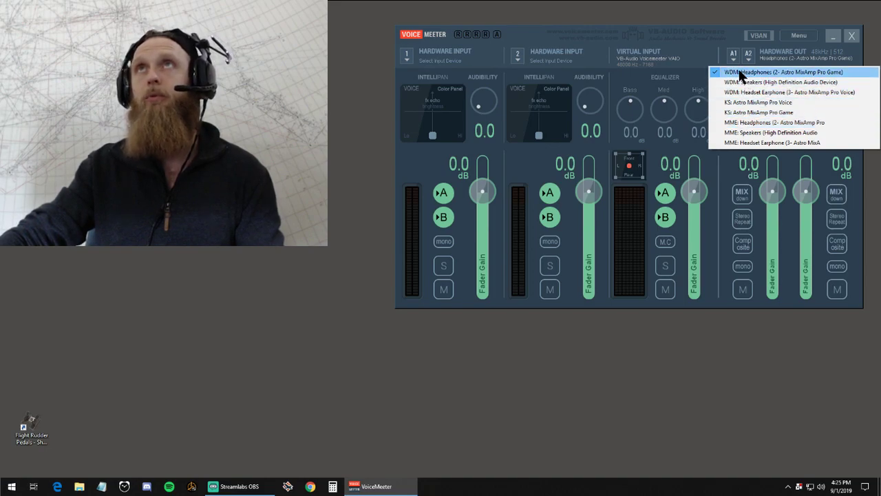
mouse_move(746, 76)
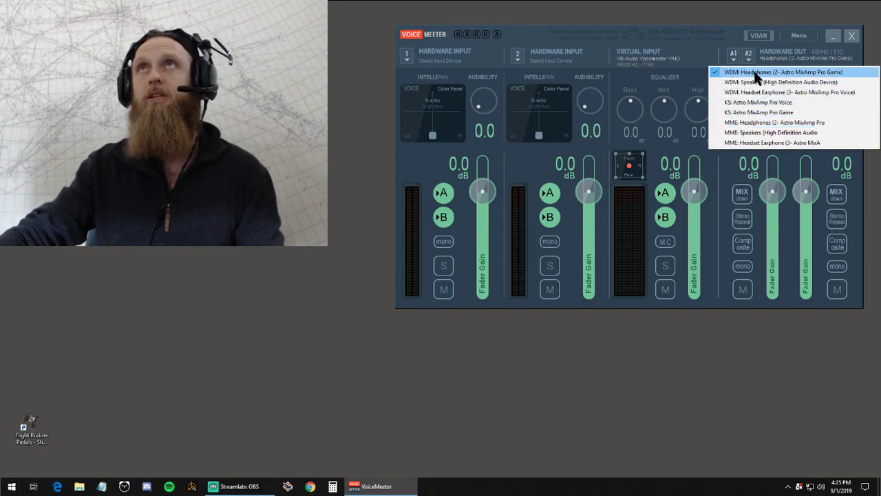
- Keep Astro MixAmp Pro Game as hardware output, then review the Menu startup options
left_click(793, 72)
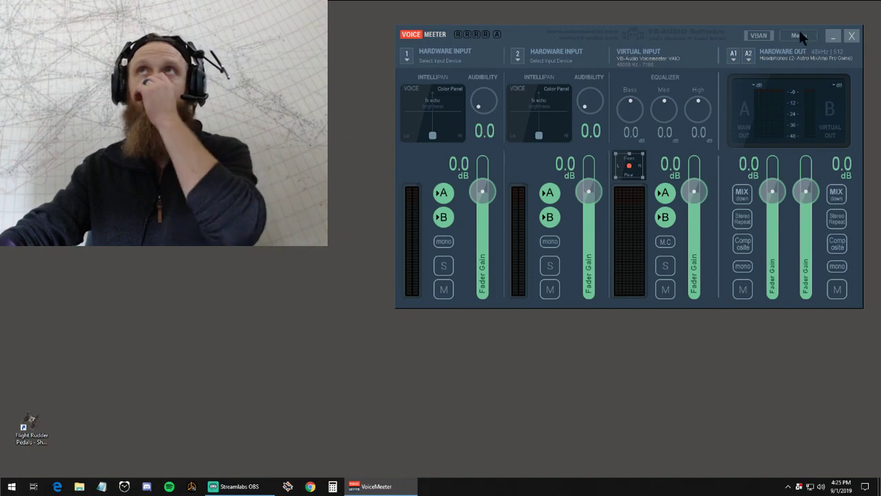
left_click(798, 33)
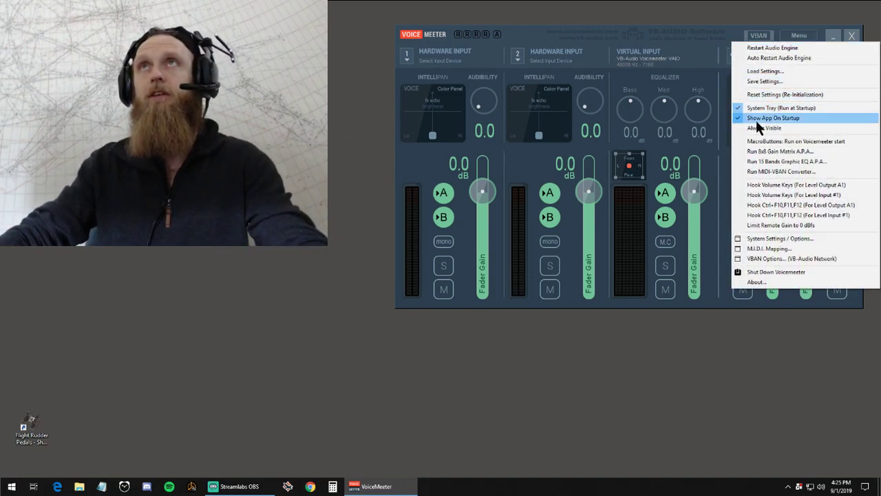
mouse_move(777, 94)
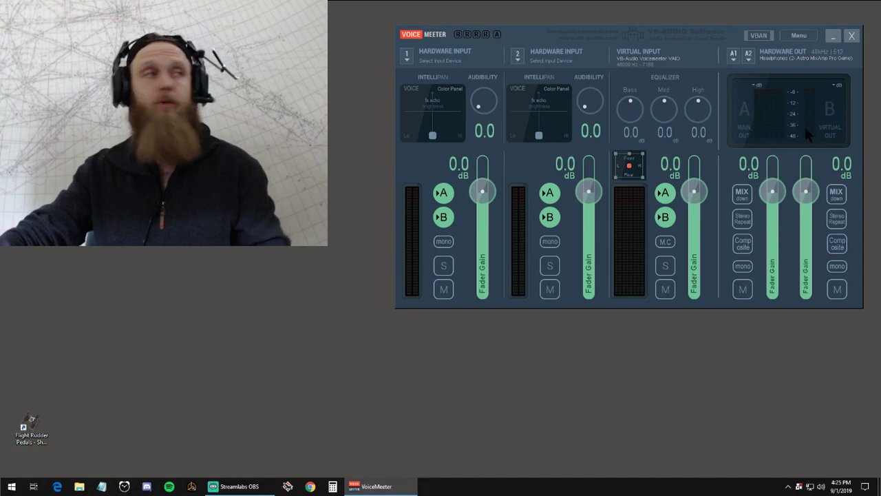
mouse_move(786, 156)
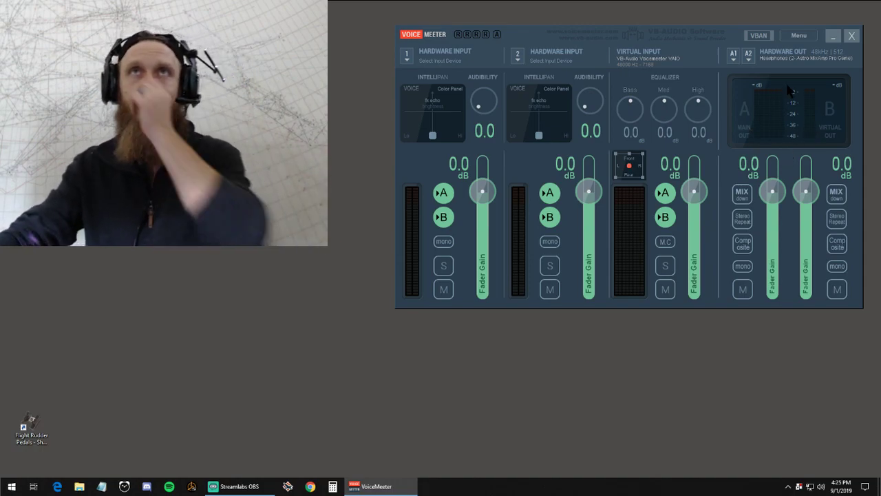
mouse_move(662, 172)
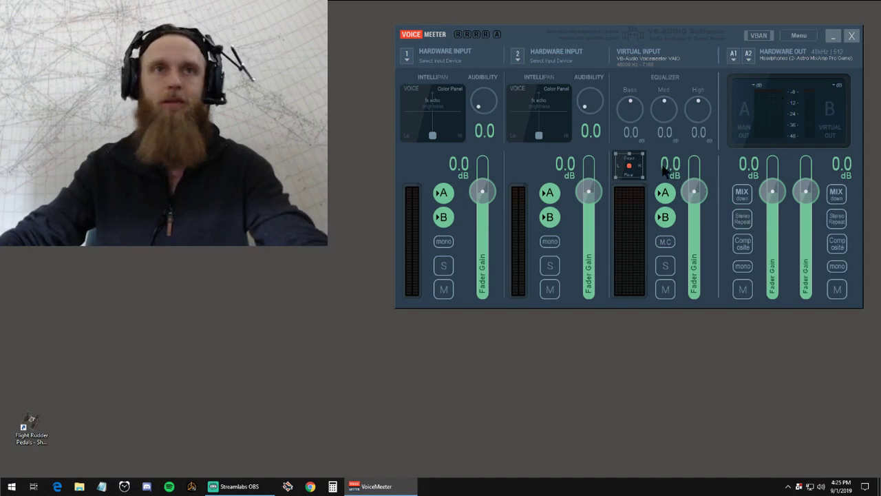
mouse_move(823, 148)
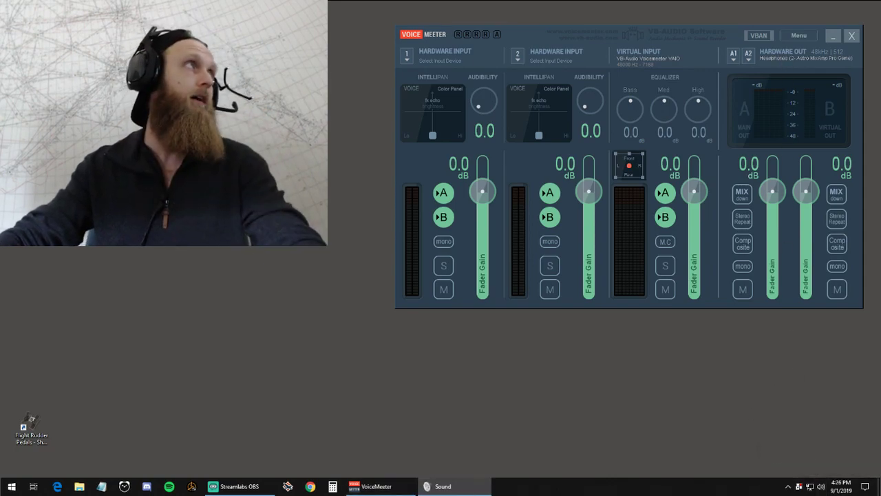
left_click(441, 486)
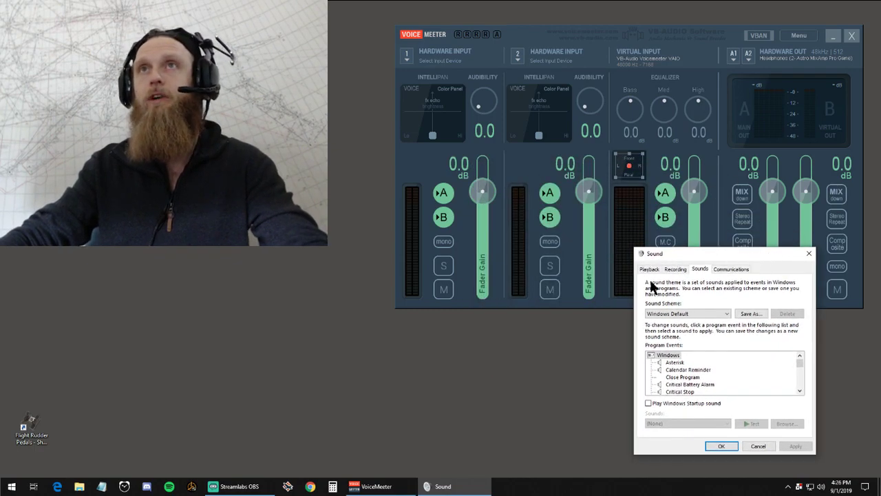
left_click(649, 269)
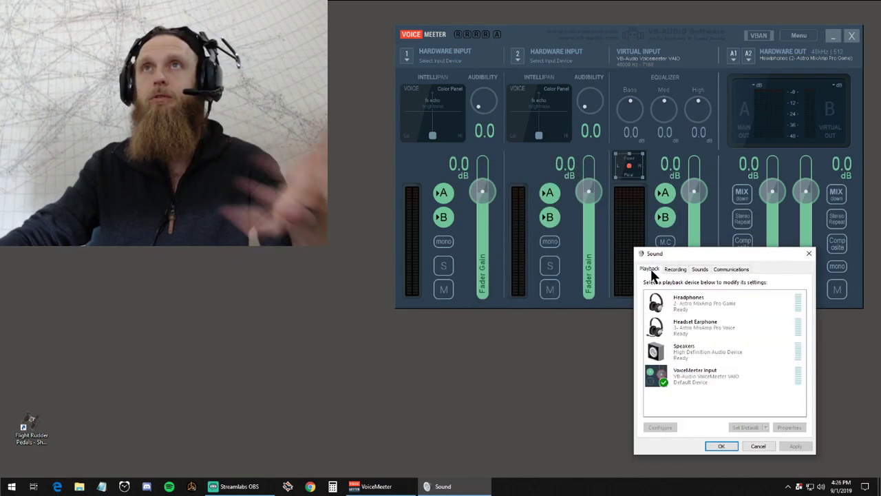
left_click(716, 303)
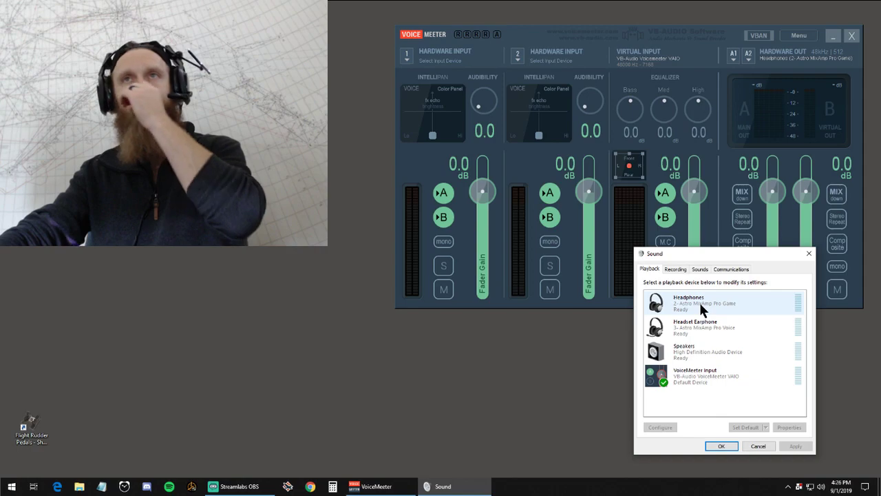
left_click(702, 327)
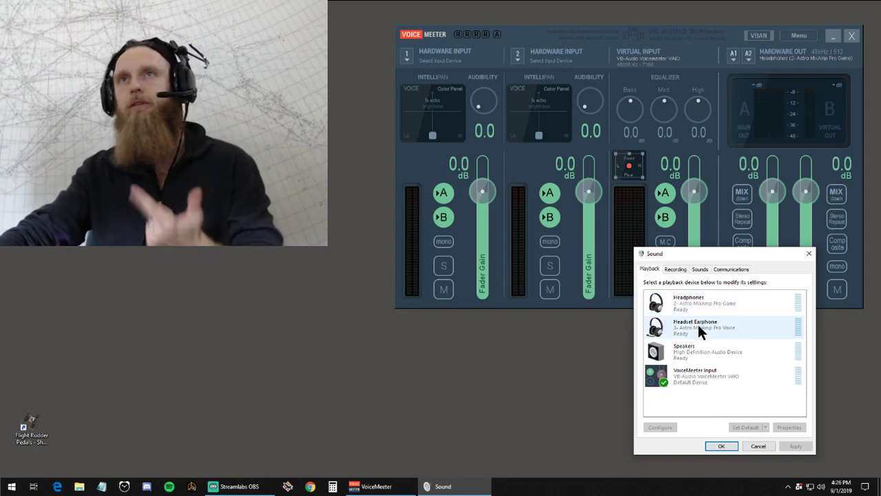
left_click(699, 378)
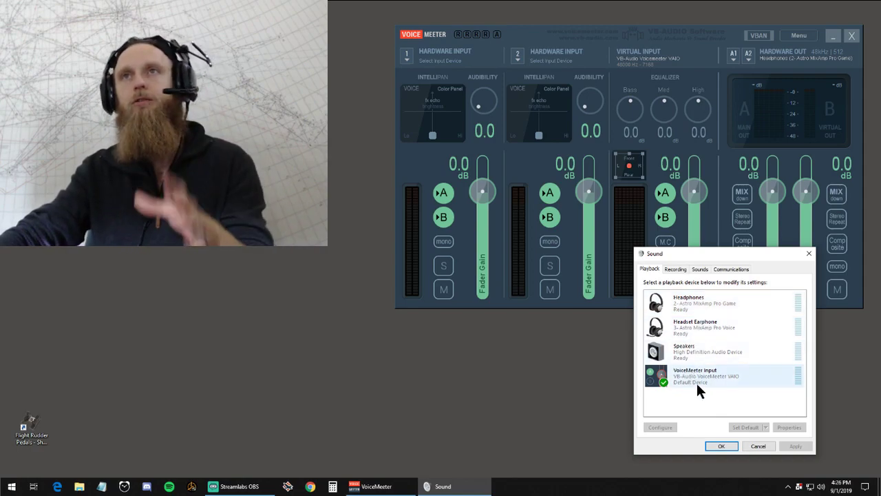
right_click(719, 374)
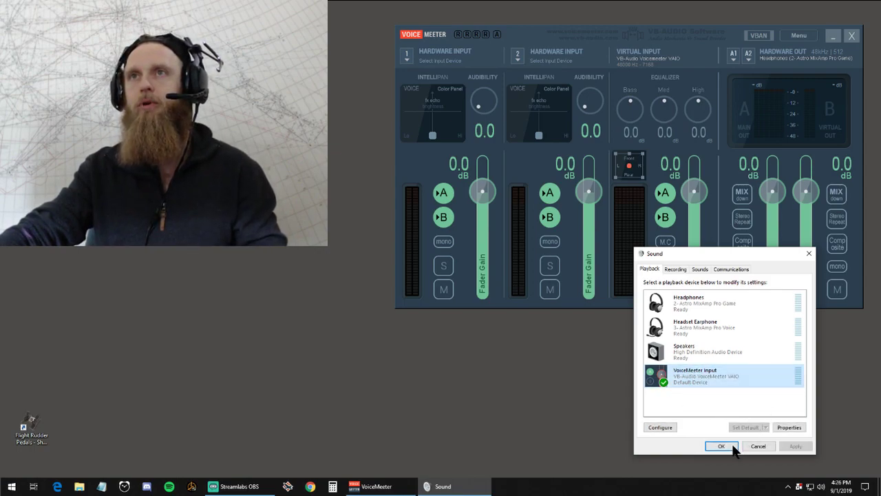
left_click(721, 446)
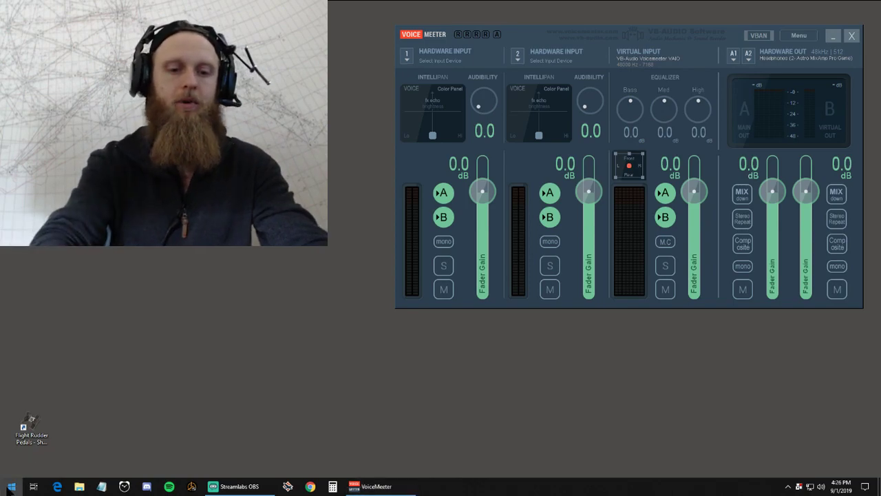
- Reach Control Panel's Ease of Access > Speech Recognition > Text to Speech properties via 'control' search
type("control")
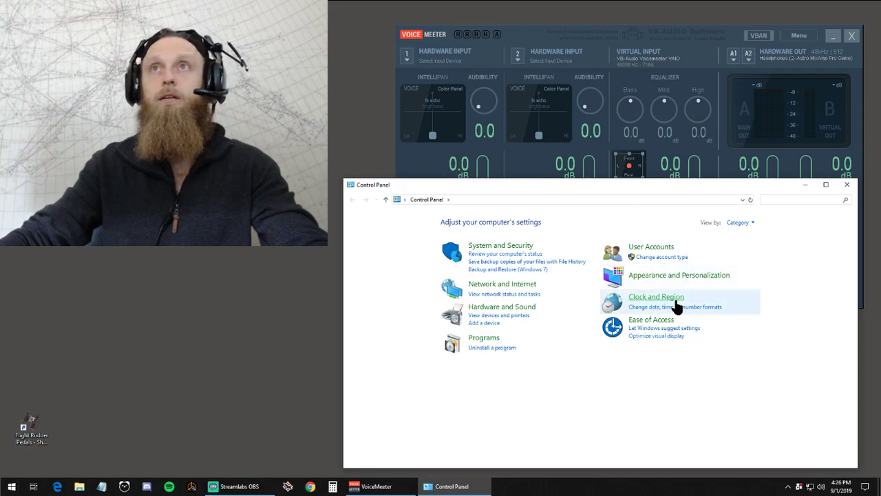
left_click(649, 320)
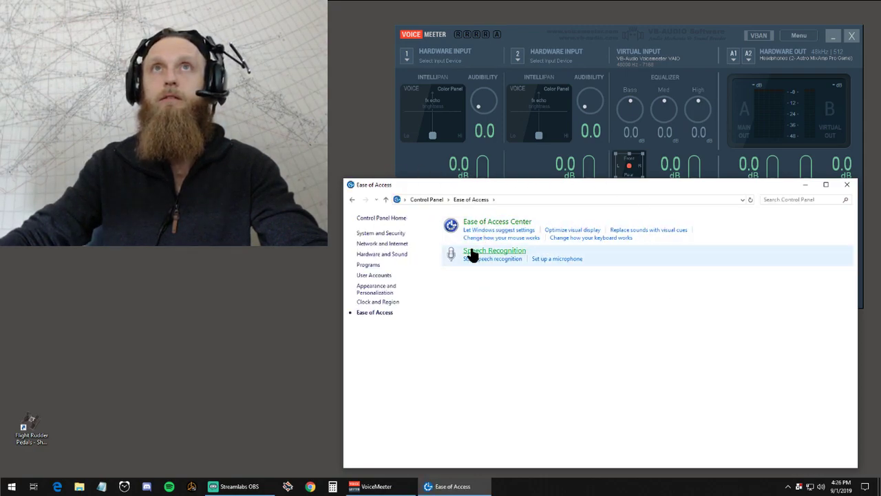
left_click(492, 251)
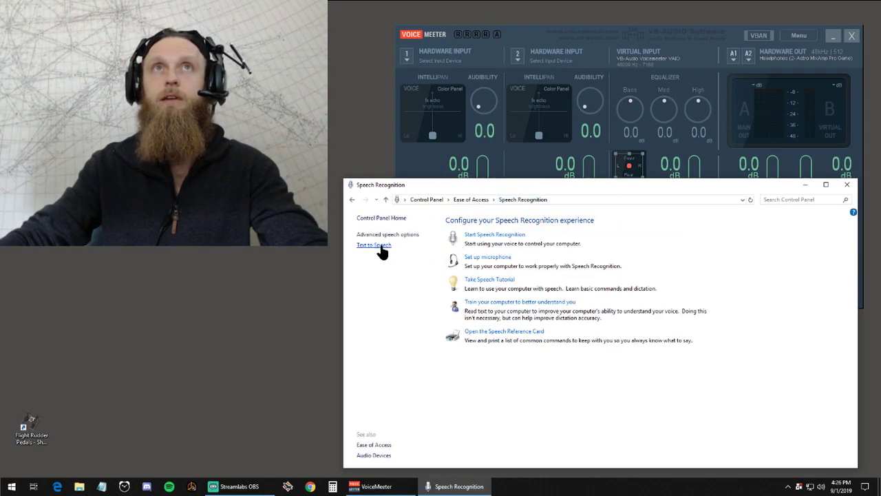
left_click(373, 245)
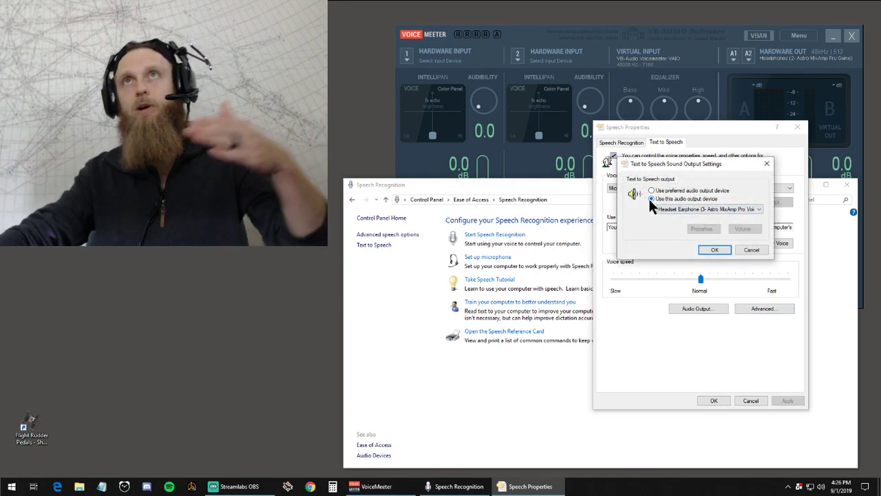
- Confirm the preferred speech output device and preview the current voice twice
left_click(649, 190)
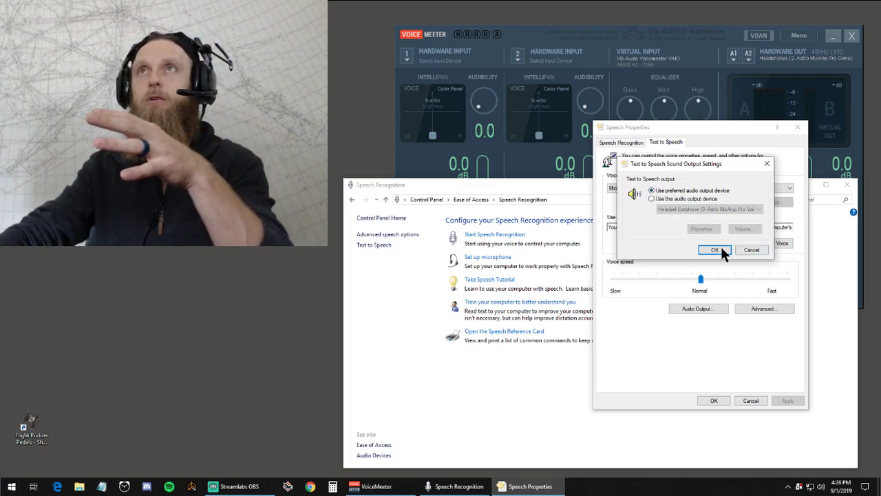
left_click(711, 249)
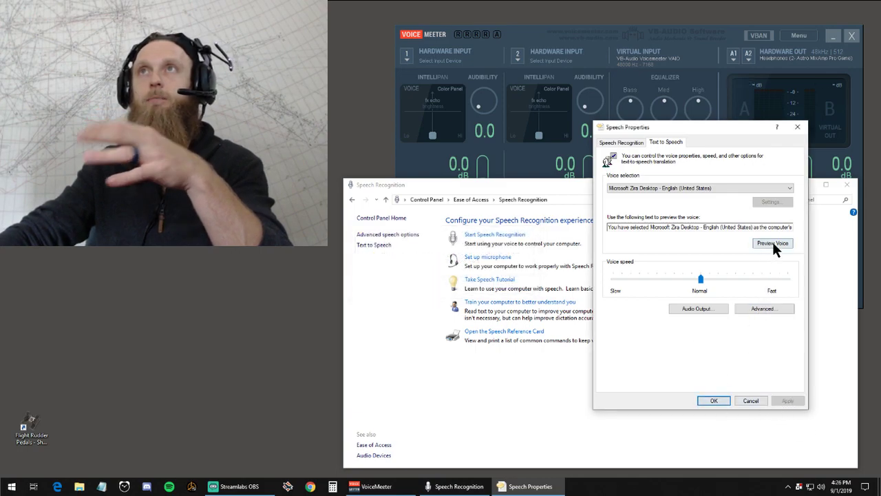
left_click(770, 242)
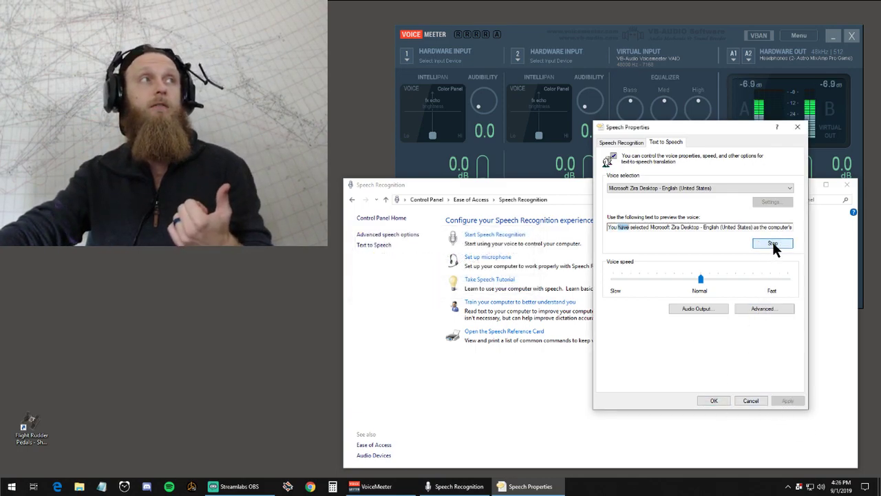
left_click(771, 242)
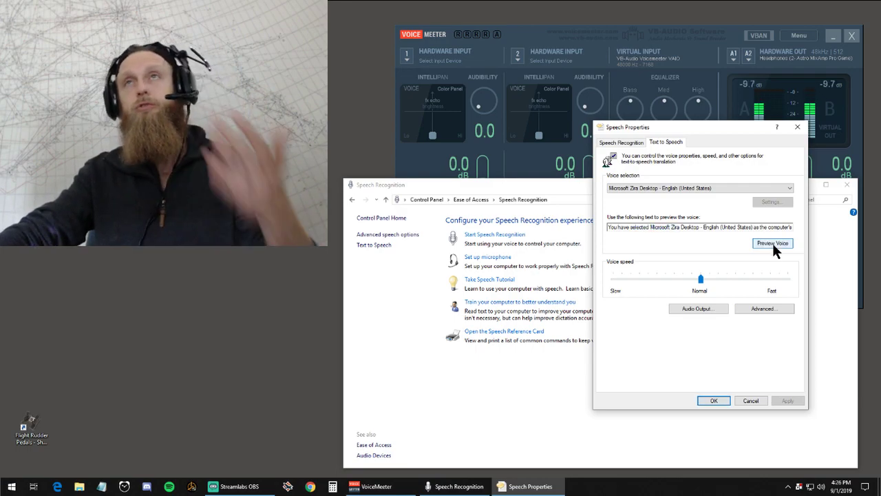
- Set text-to-speech audio output to Headset Earphone (Astro MixAmp Pro Voice) and acknowledge the apply-later notice
left_click(698, 308)
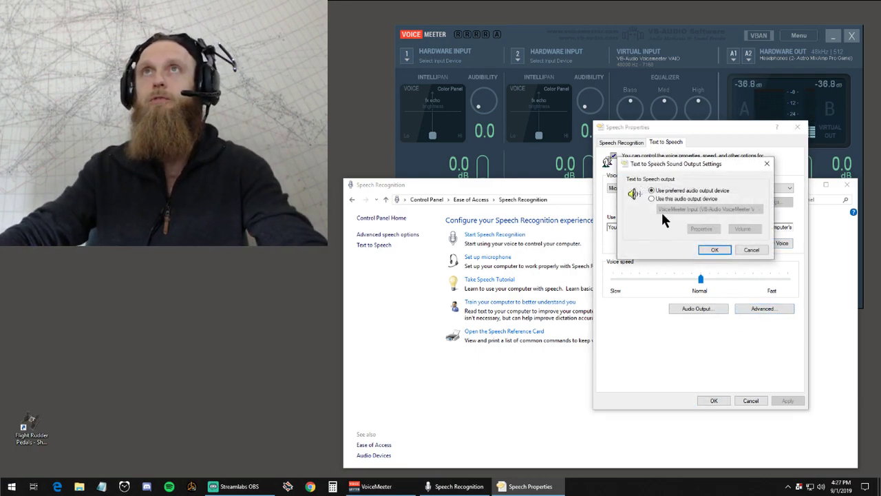
left_click(650, 198)
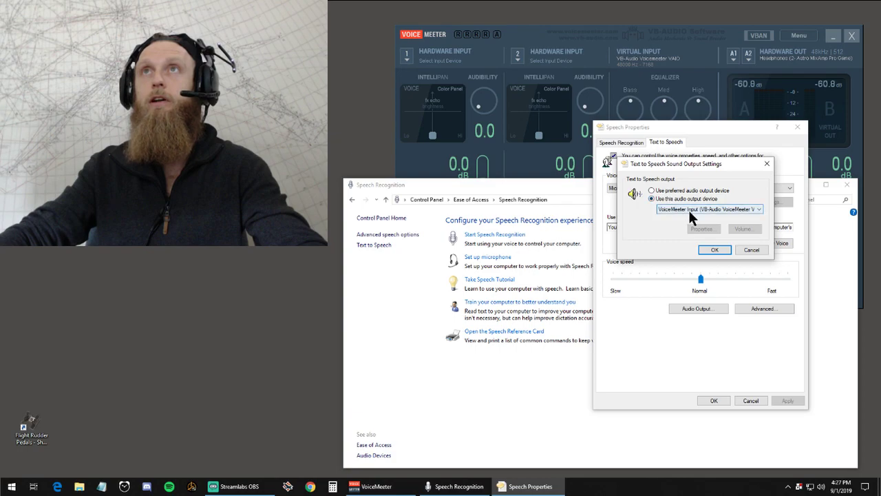
left_click(762, 206)
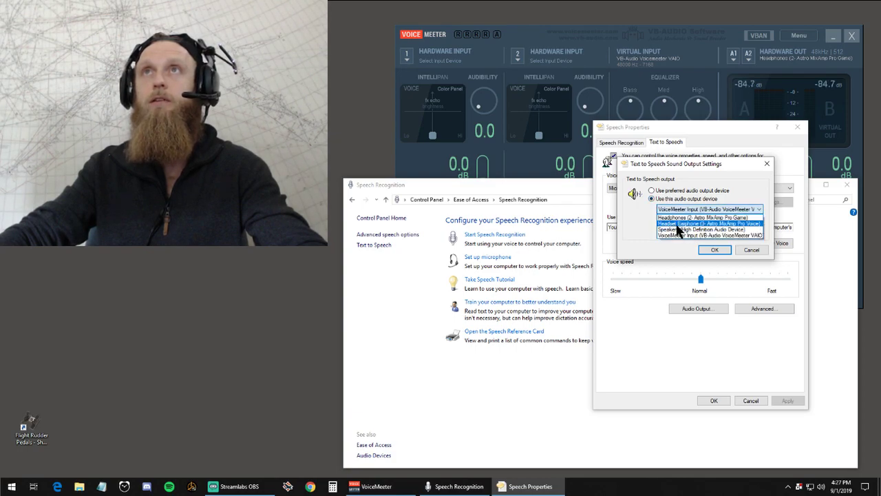
left_click(713, 250)
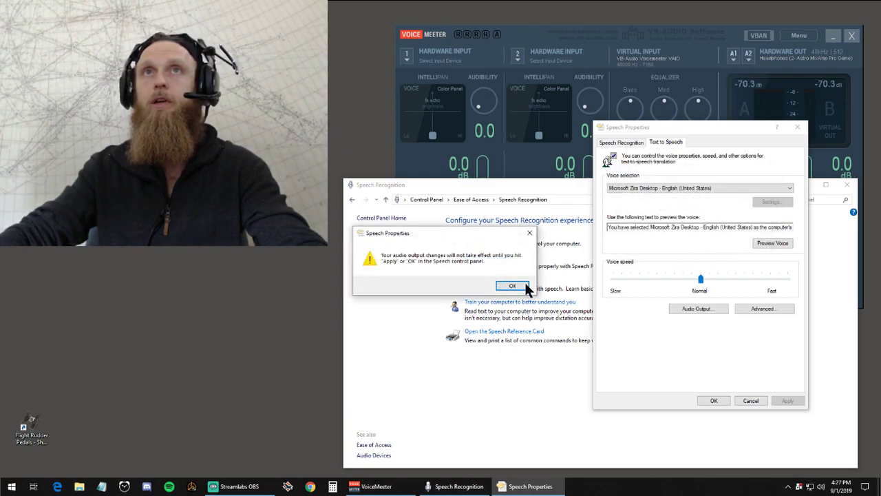
left_click(512, 285)
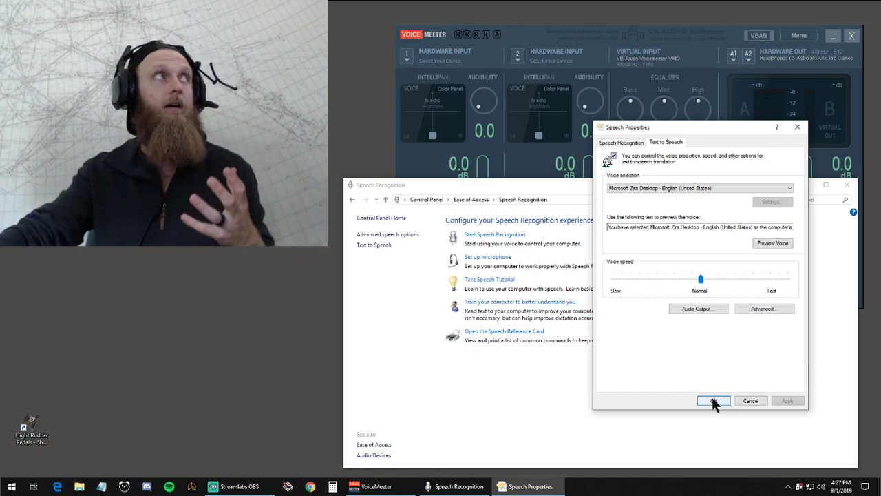
mouse_move(779, 248)
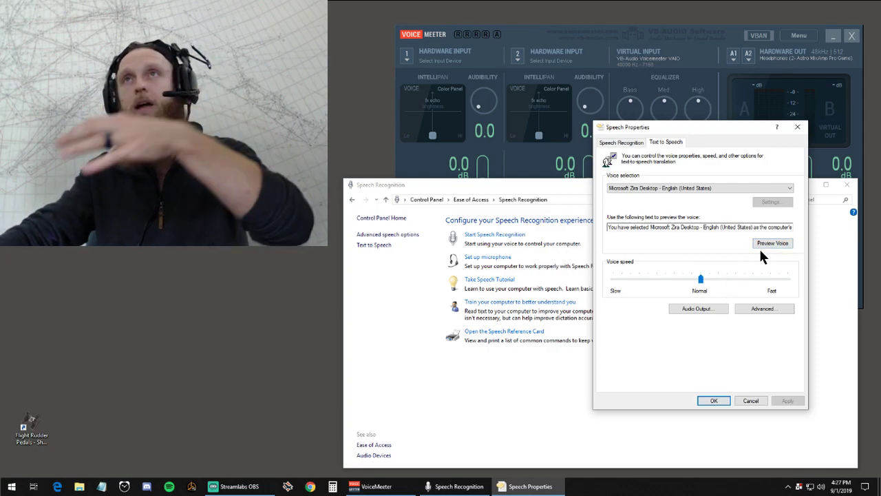
left_click(698, 309)
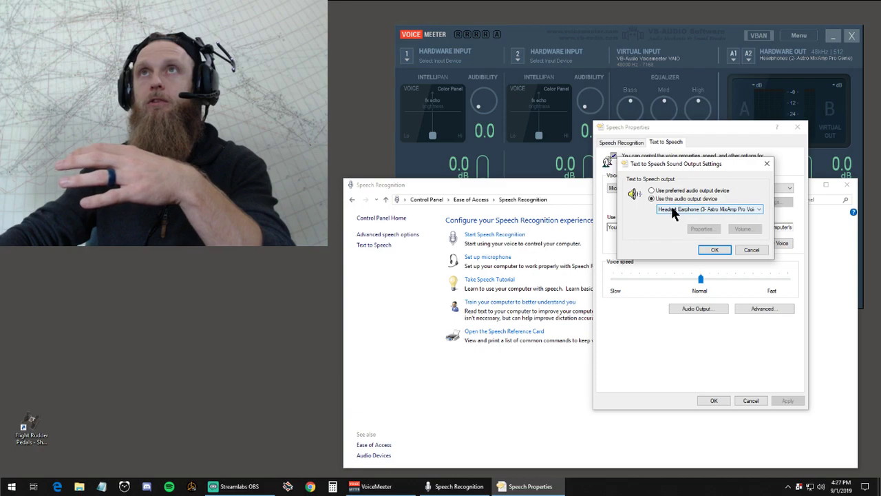
left_click(716, 249)
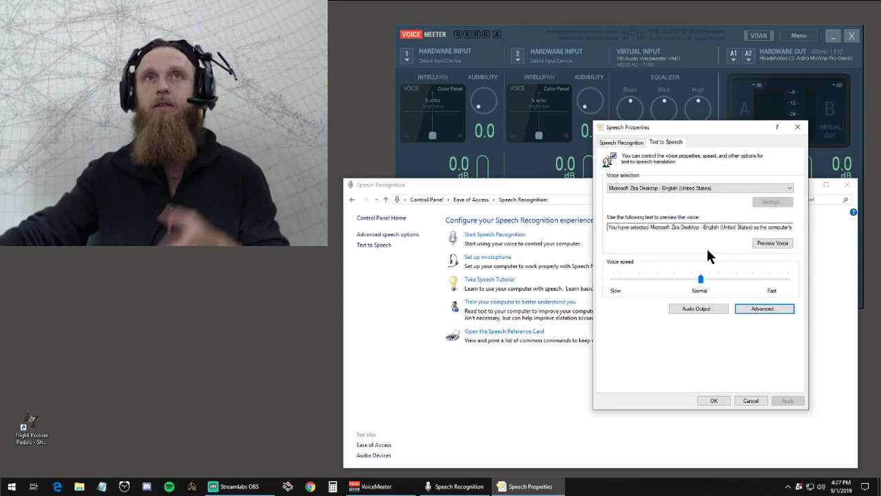
left_click(770, 242)
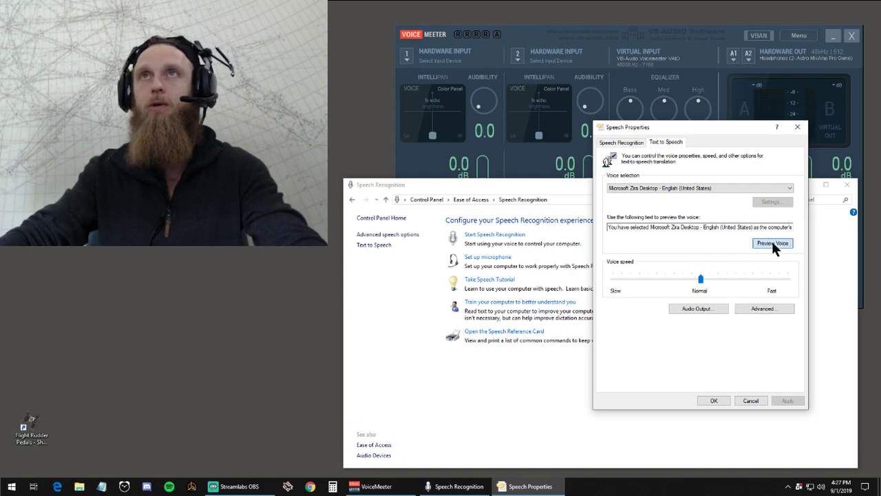
left_click(771, 242)
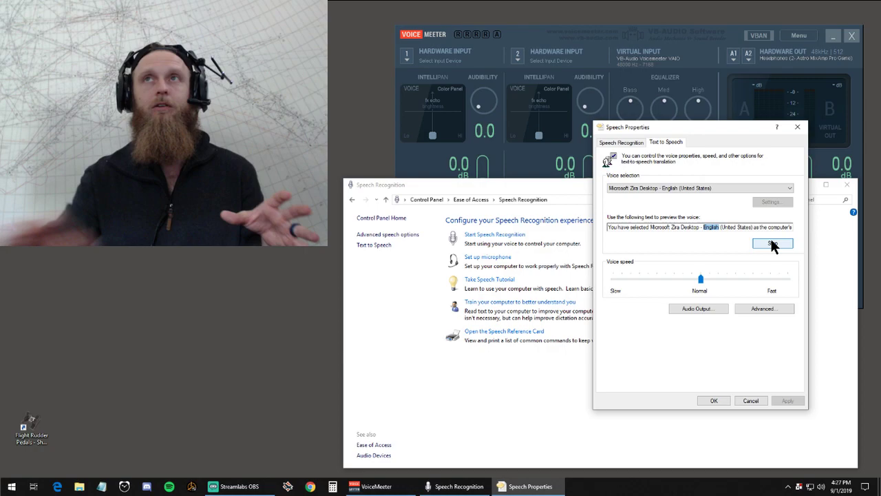
left_click(770, 242)
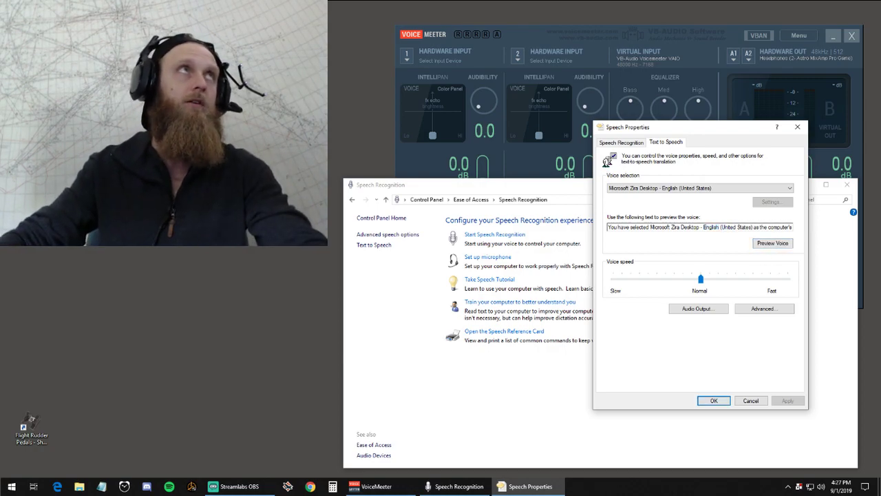
left_click(228, 485)
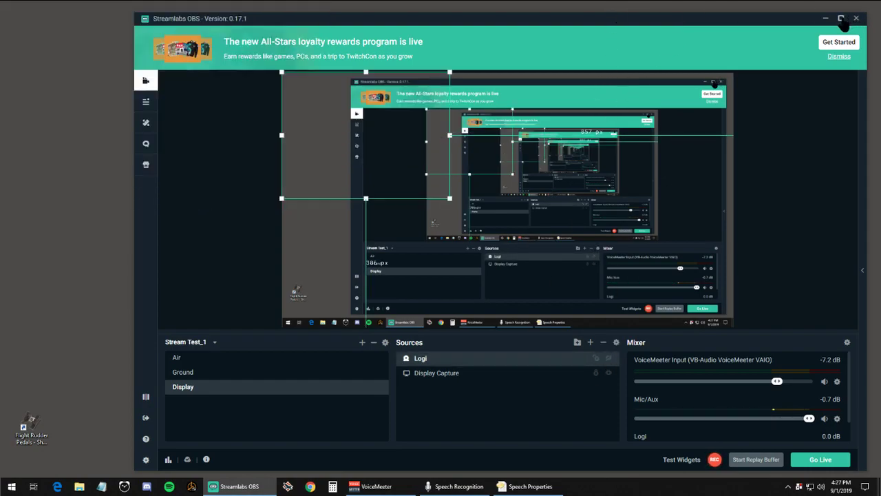
- Maximize Streamlabs OBS and bring up the Audio Output Capture source properties
left_click(839, 19)
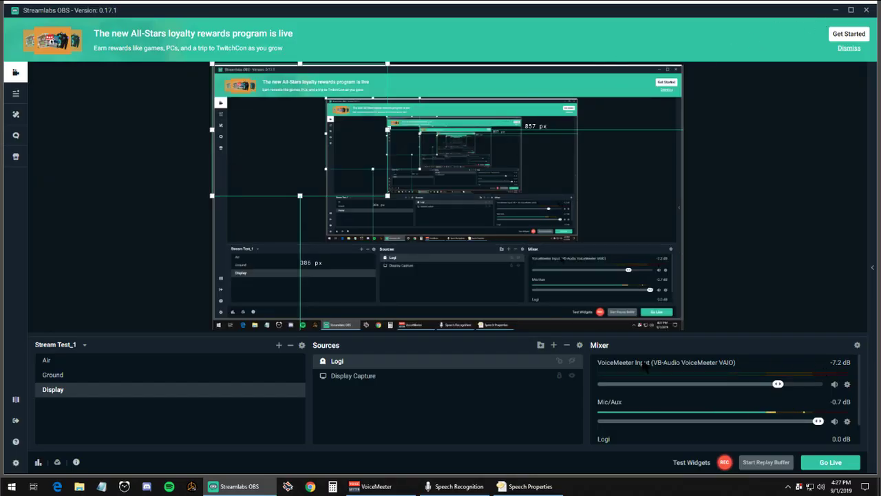
mouse_move(859, 343)
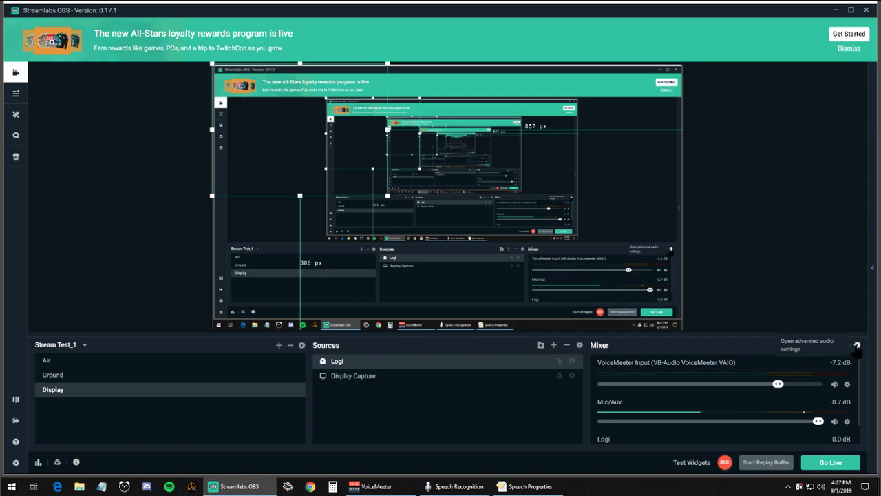
left_click(860, 343)
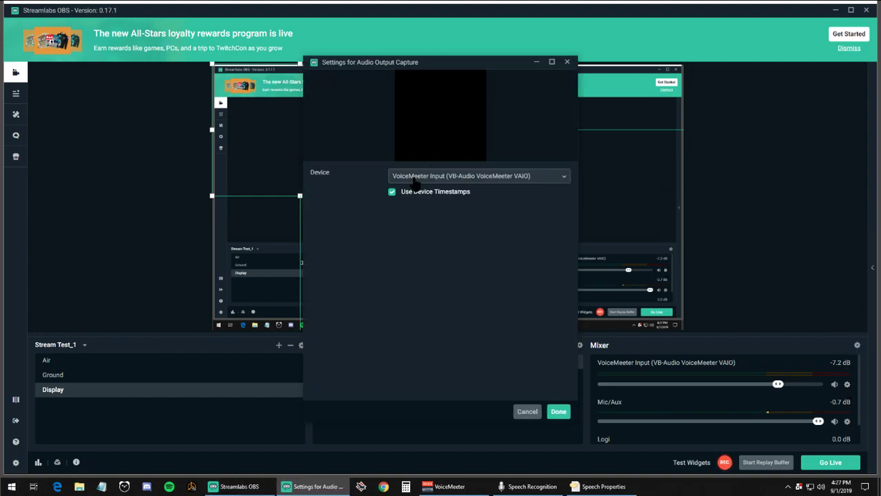
- Capture audio from VoiceMeeter Input (VB-Audio VoiceMeeter VAIO) and confirm with Done
left_click(479, 176)
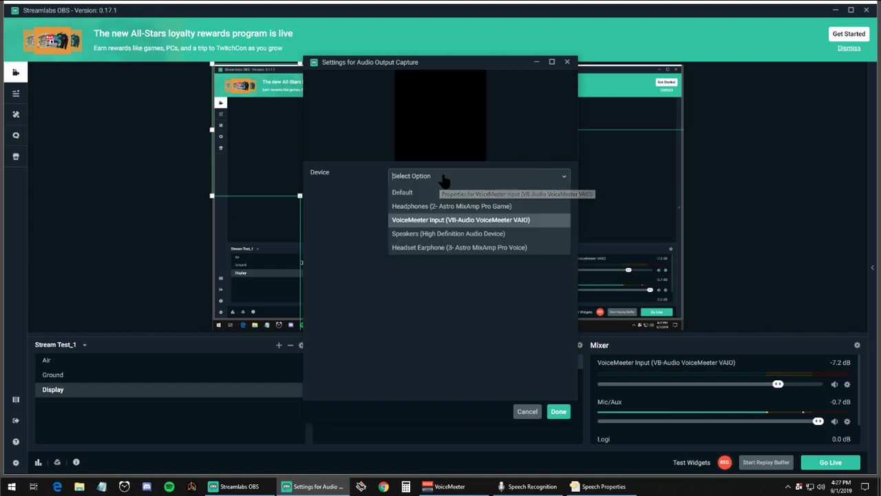
mouse_move(416, 232)
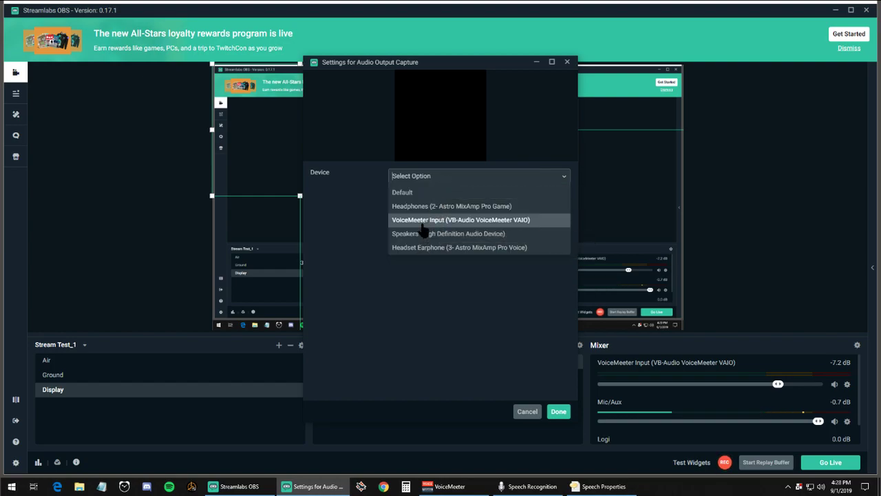
left_click(460, 220)
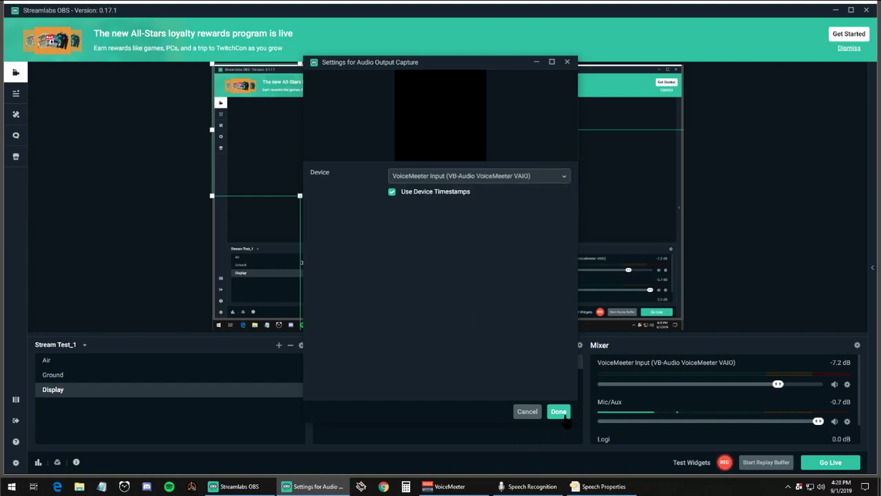
mouse_move(558, 410)
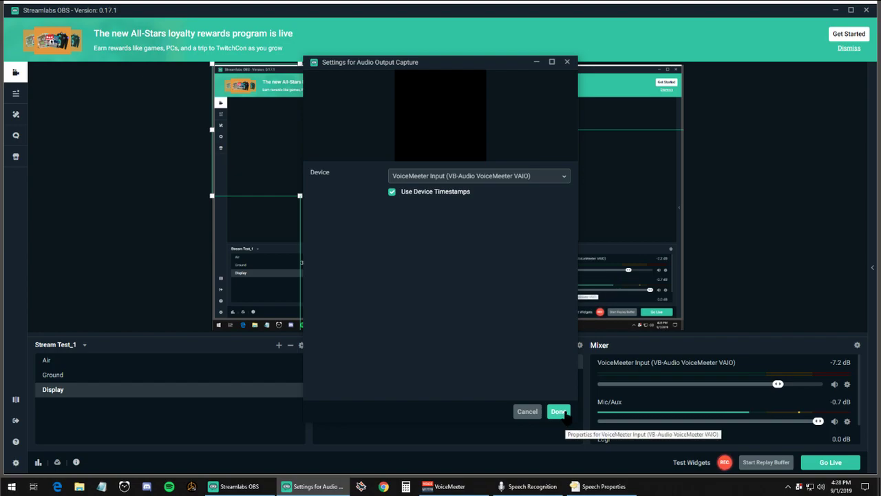
left_click(559, 410)
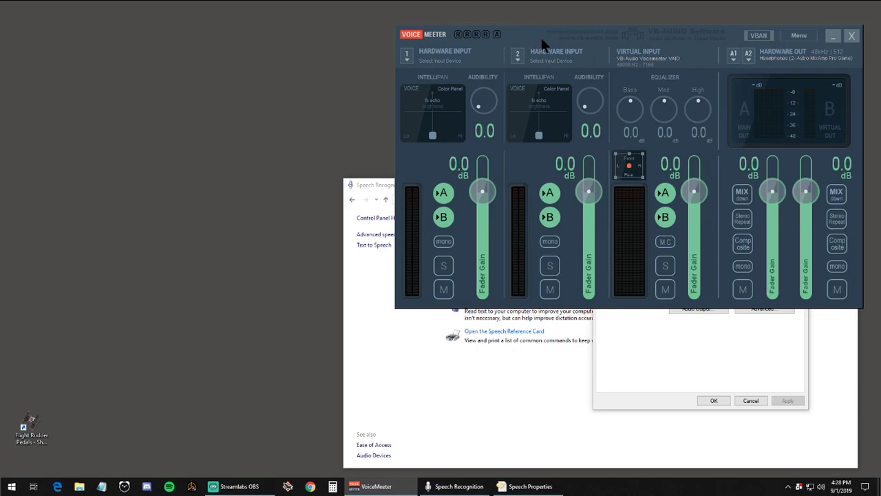
mouse_move(539, 25)
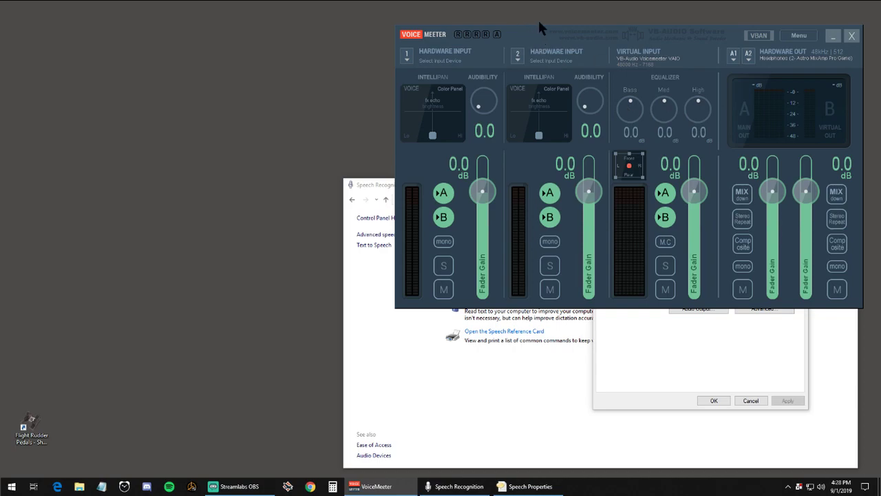
mouse_move(518, 22)
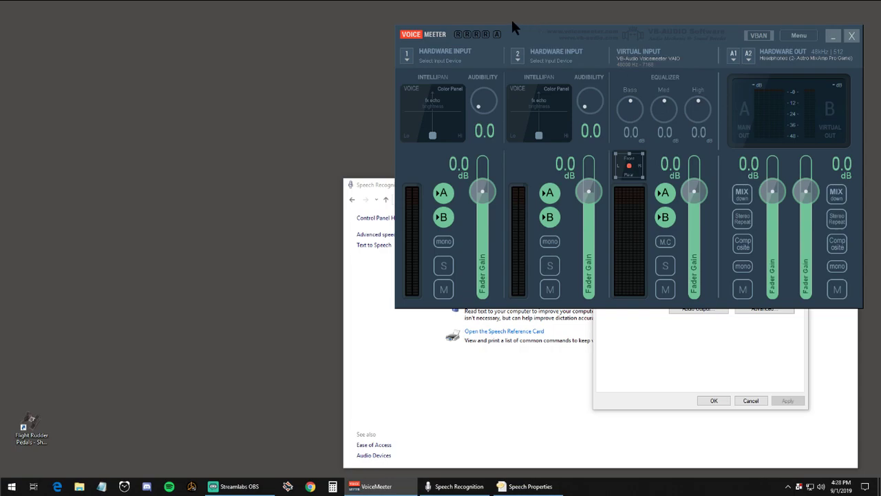
mouse_move(383, 174)
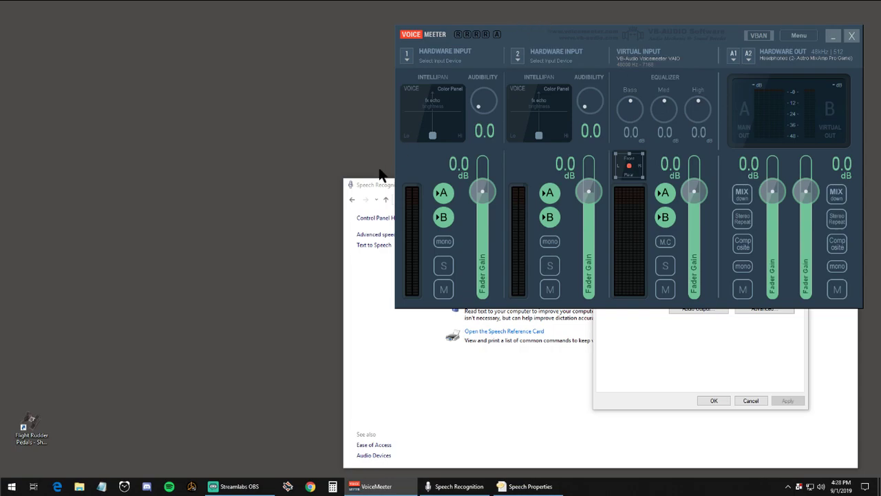